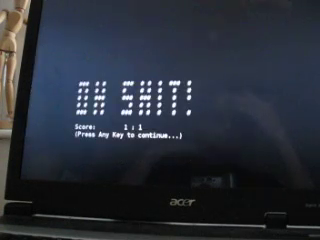
- Dismiss the 1:1 score screen so a new rally begins
key("space")
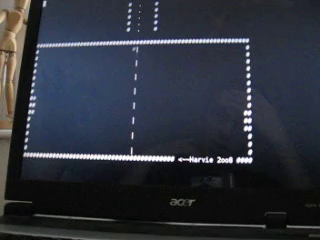